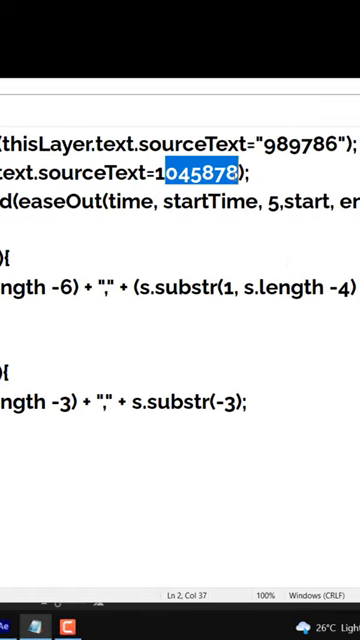
# Step: In Notepad, type 00565 over the end number on the expression's second line
pyautogui.write('00565')
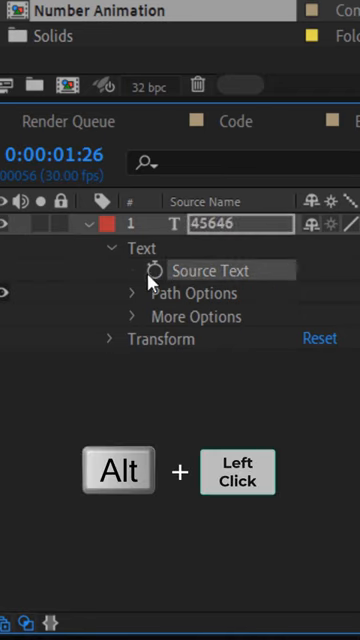
# Step: Alt+click the Source Text stopwatch to open its default text.sourceText expression
pyautogui.click(155, 270)
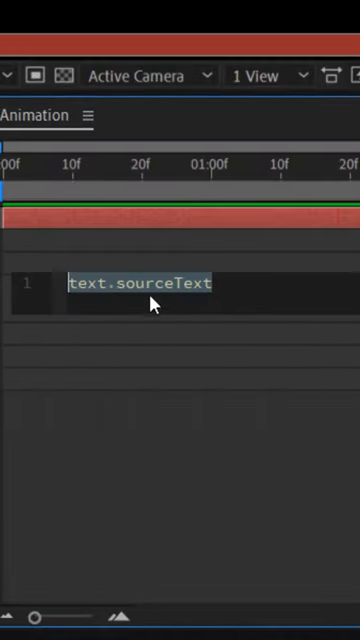